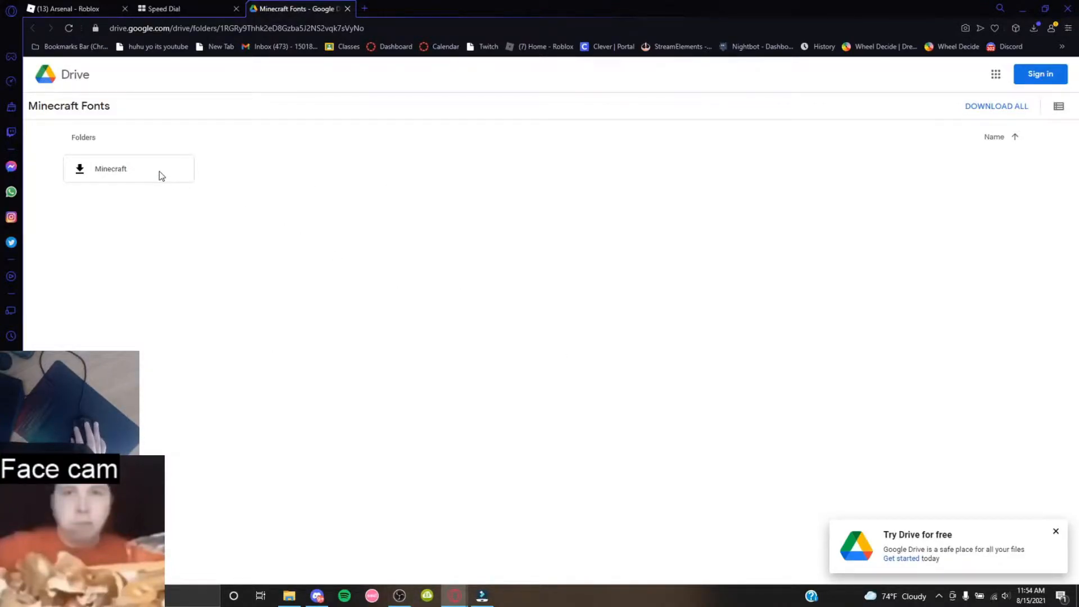
{"action": "mouse_move", "coordinate": [123, 172]}
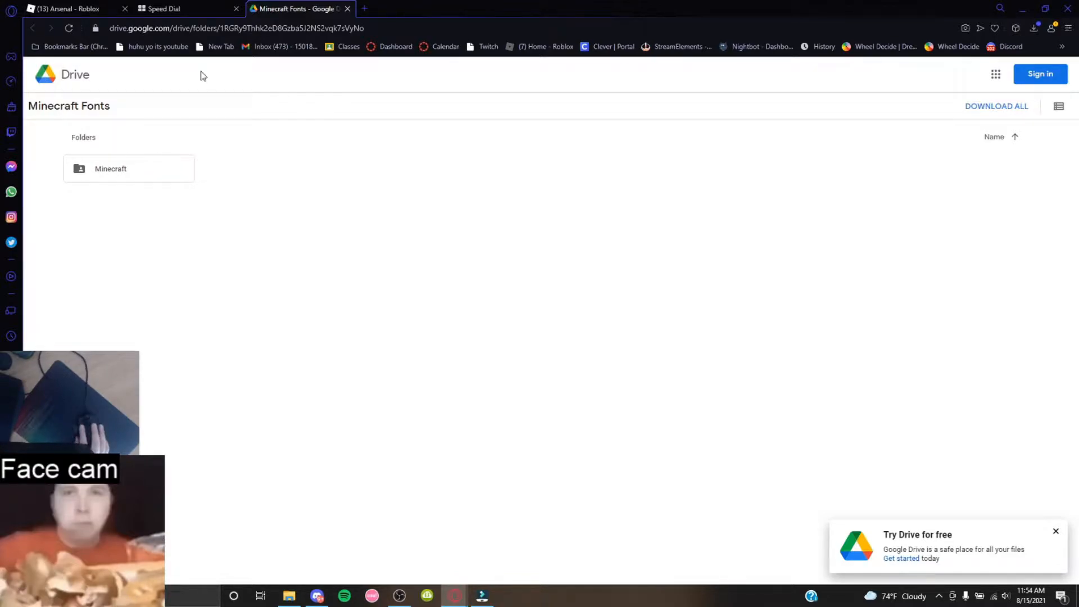
{"action": "mouse_move", "coordinate": [276, 110]}
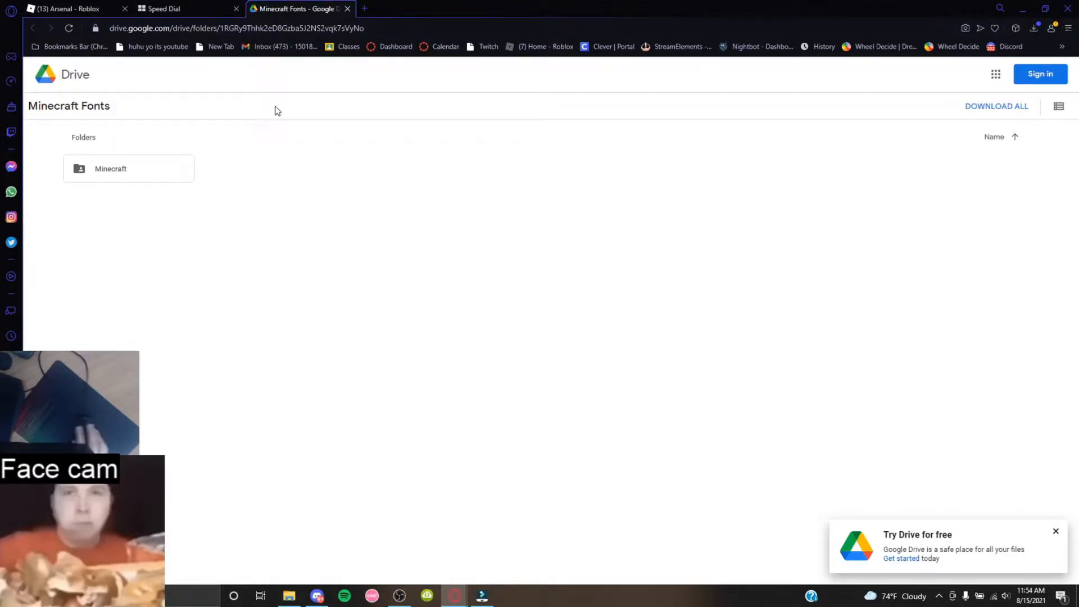
{"action": "mouse_move", "coordinate": [354, 223]}
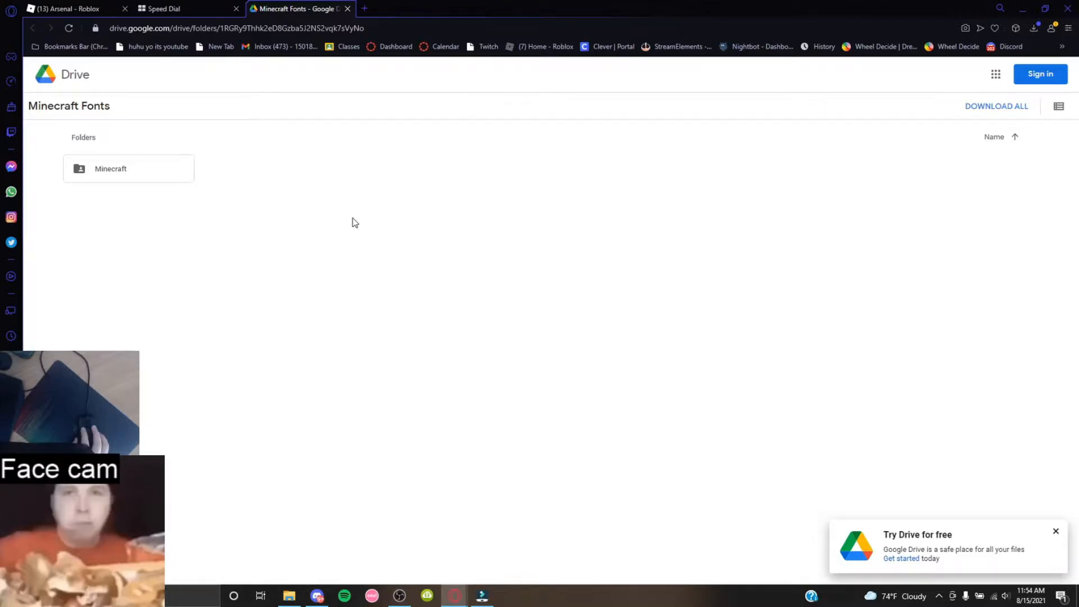
Open the downloaded Minecraft font zip from Downloads to view its 66 TrueType files.
{"action": "left_click", "coordinate": [997, 106]}
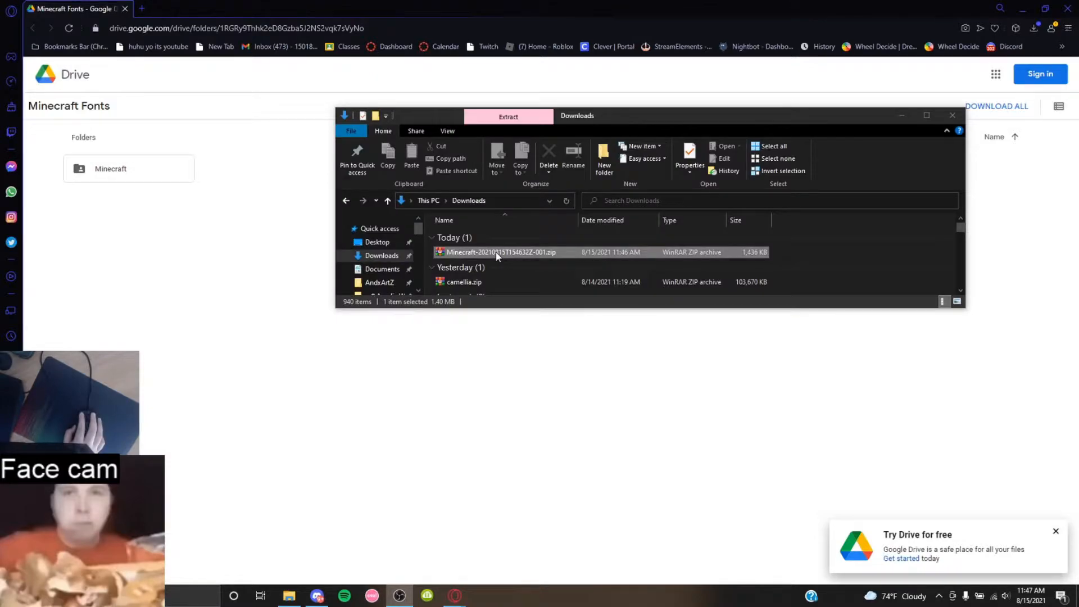
{"action": "double_click", "coordinate": [499, 252]}
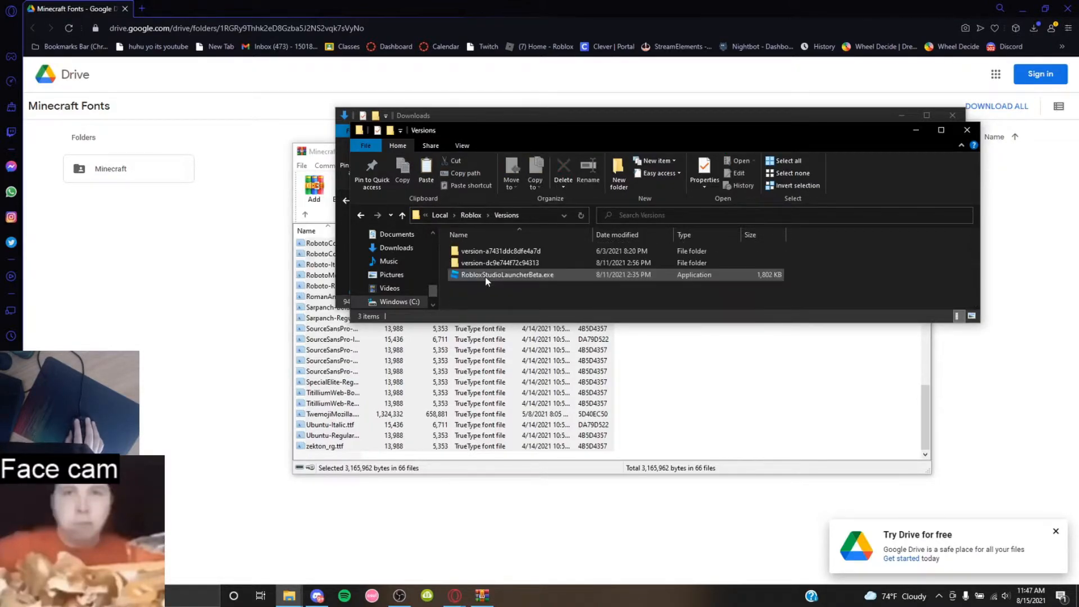
Open the newest Roblox version's content\fonts folder, then close the Explorer window.
{"action": "double_click", "coordinate": [499, 263]}
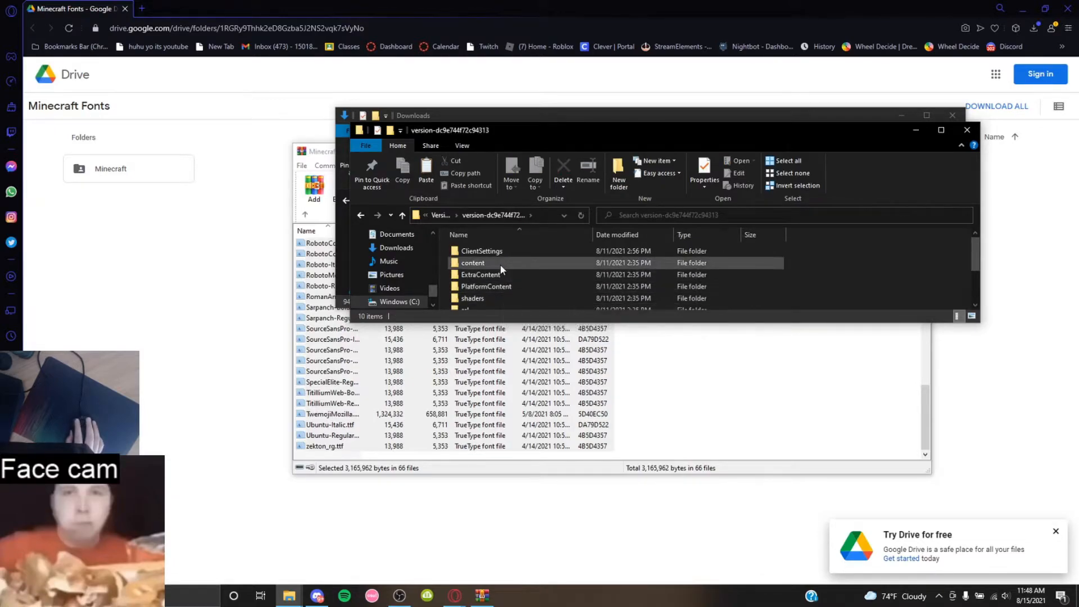
{"action": "double_click", "coordinate": [472, 263]}
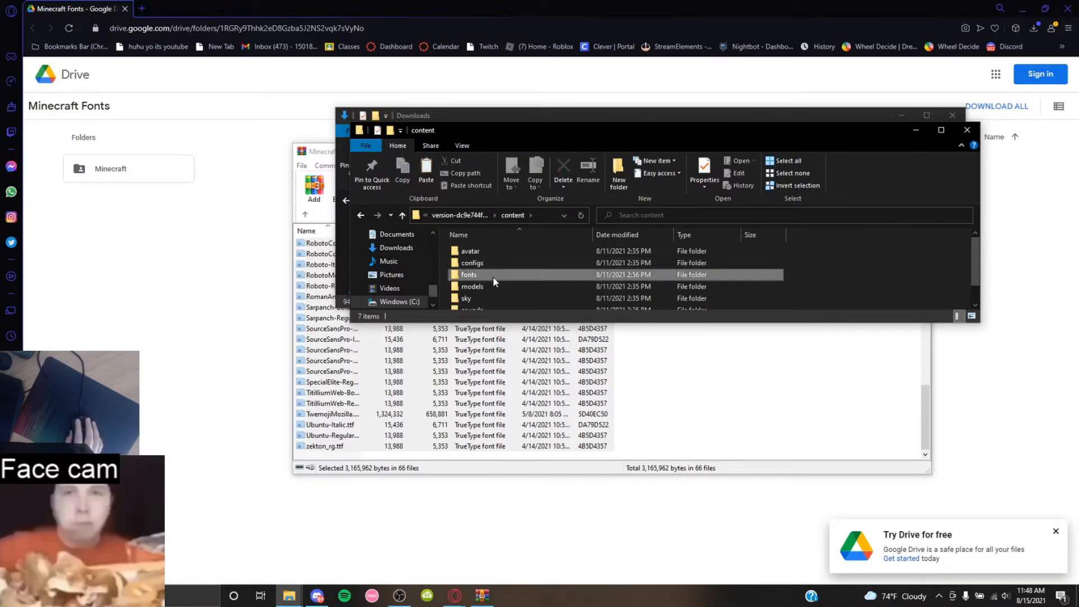
{"action": "double_click", "coordinate": [468, 275]}
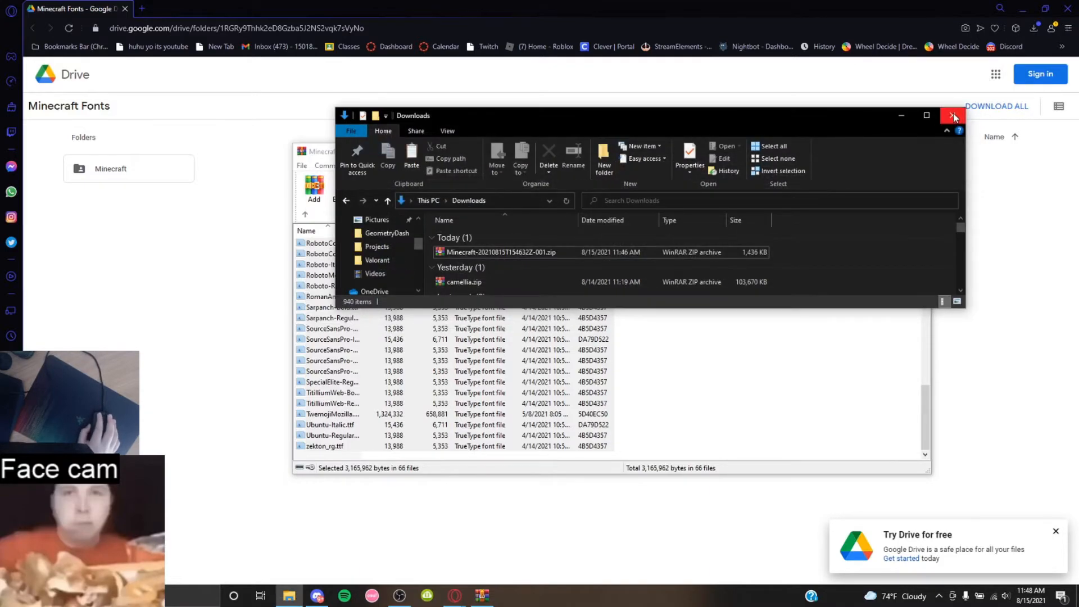
{"action": "left_click", "coordinate": [952, 116]}
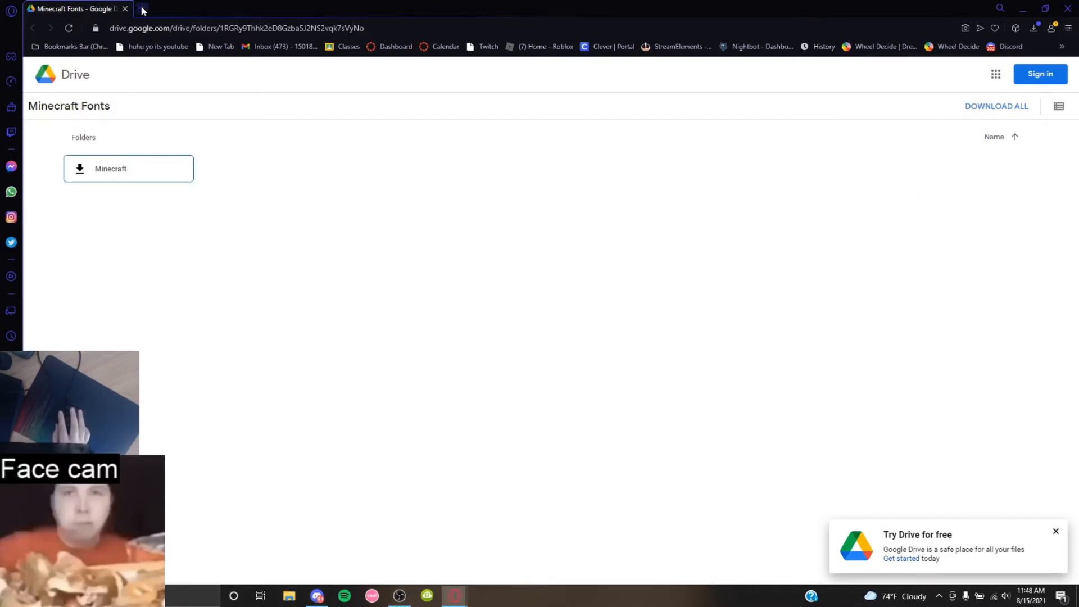